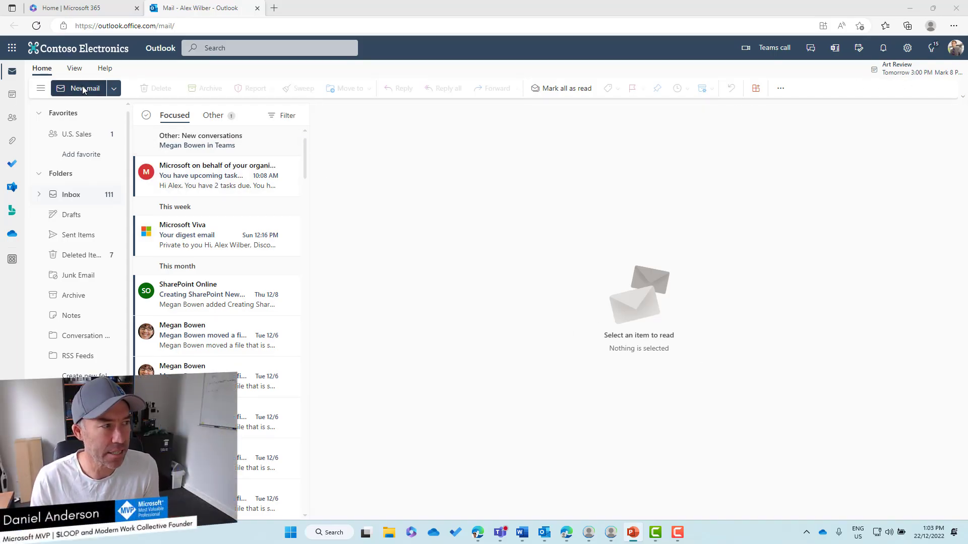
left_click(78, 89)
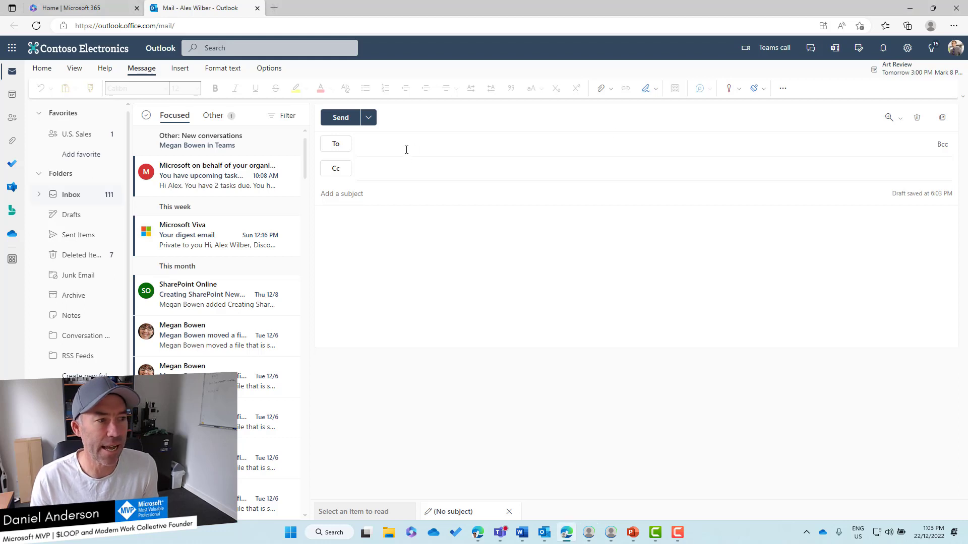
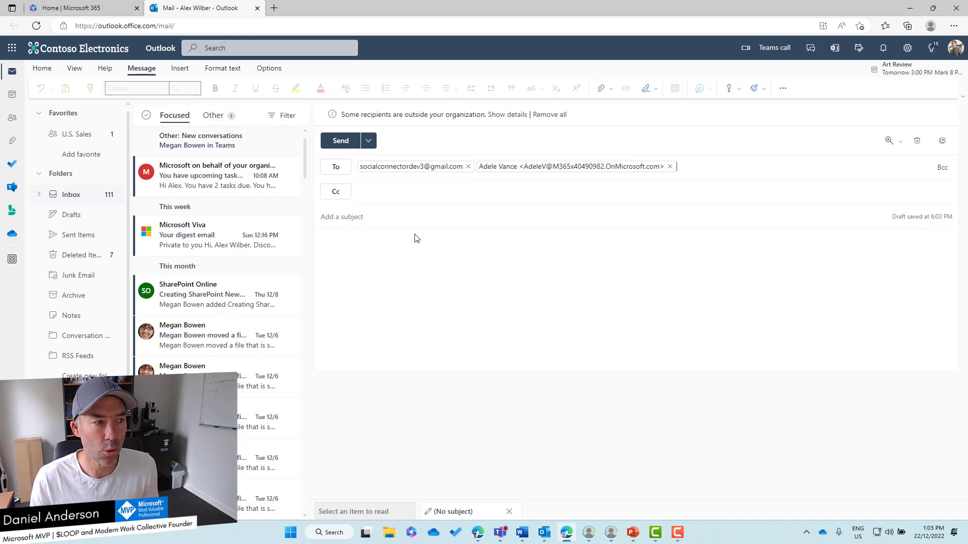
type("Meetin")
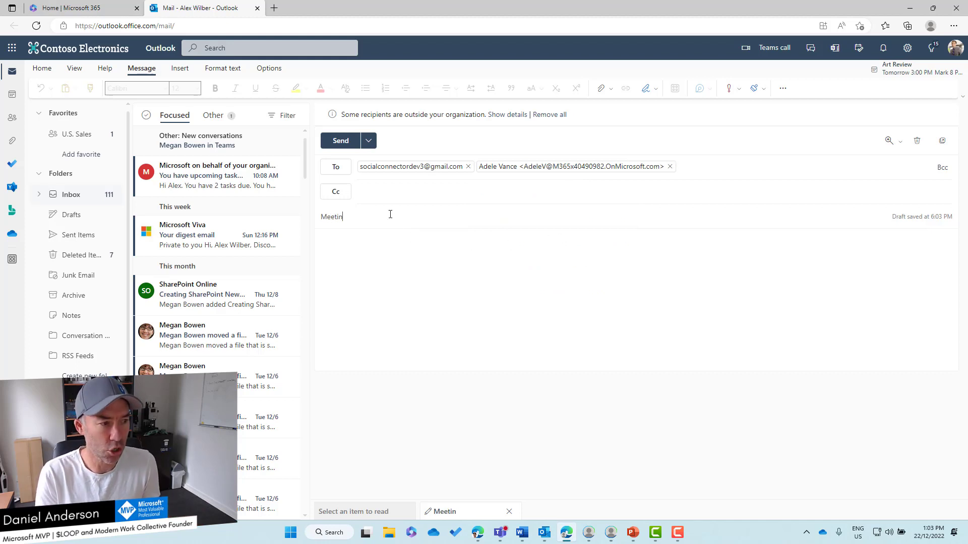
type("g request")
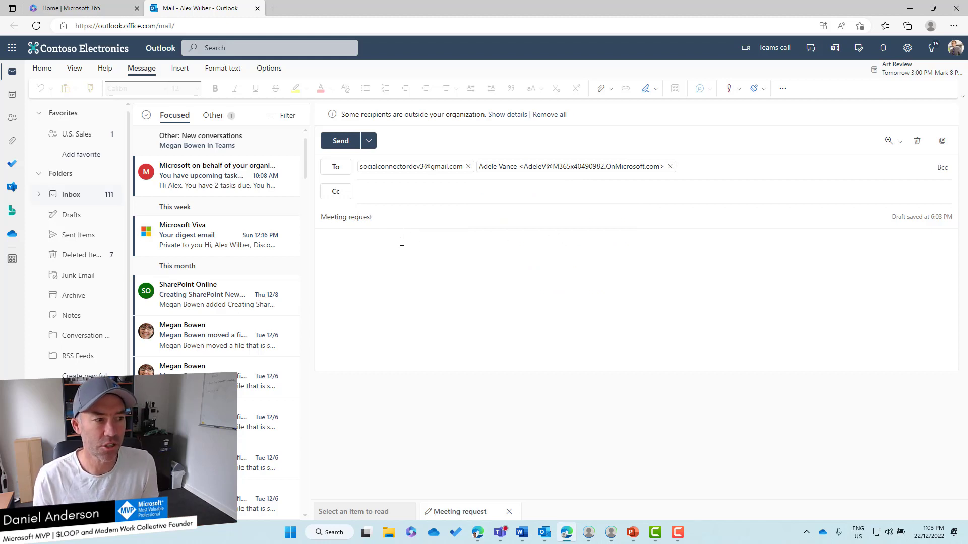
Step: From the message body, bring up the More options menu to reach Scheduling poll
left_click(400, 252)
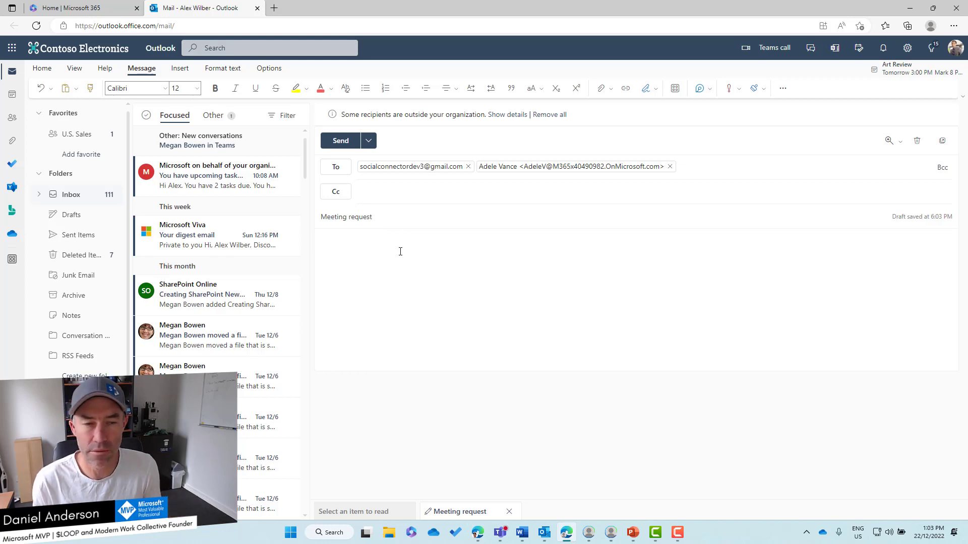
mouse_move(782, 89)
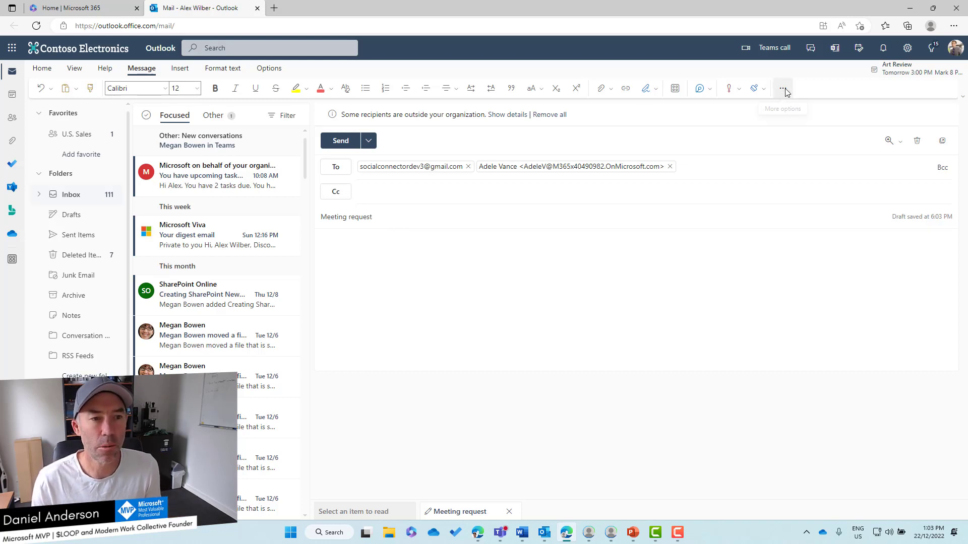
left_click(782, 89)
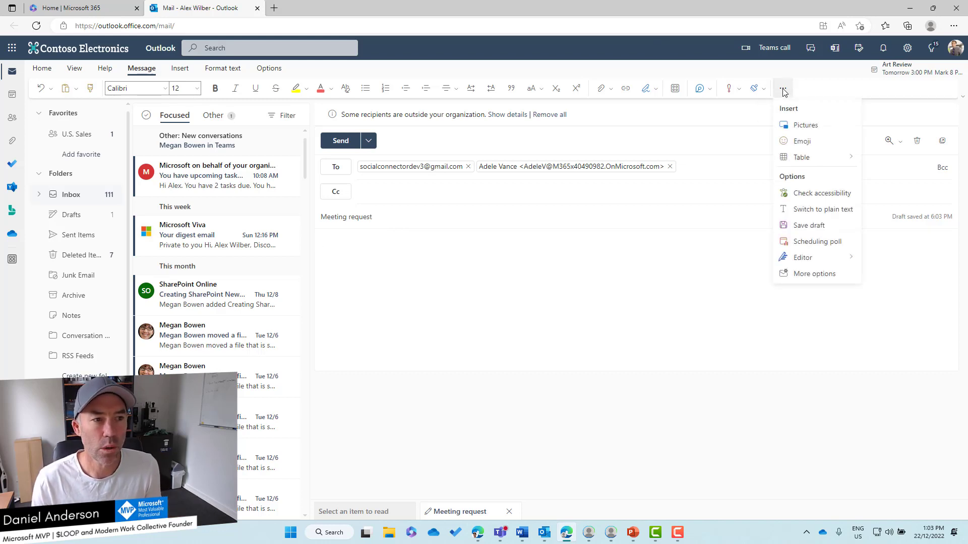
mouse_move(816, 242)
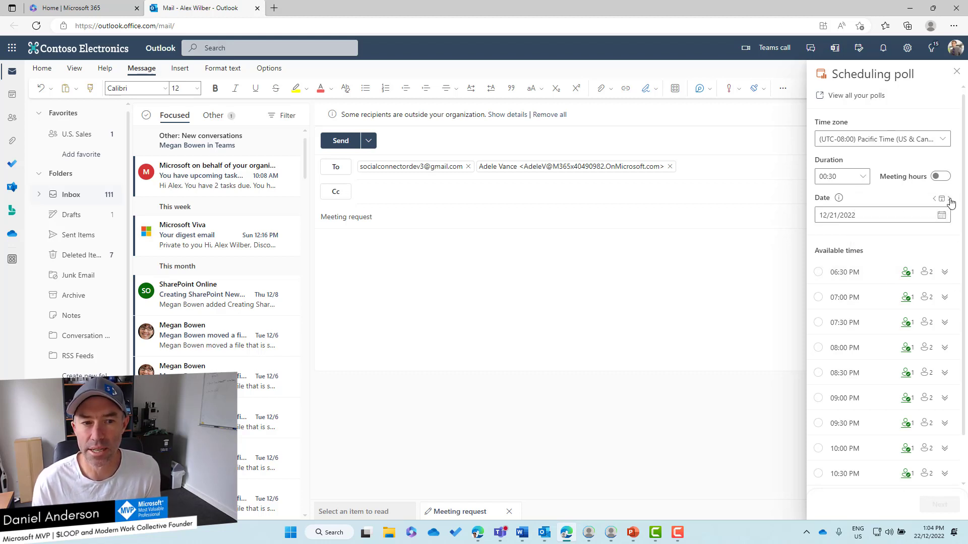
Step: Step through poll dates and try the Meeting hours limit, leaving it switched off
left_click(949, 197)
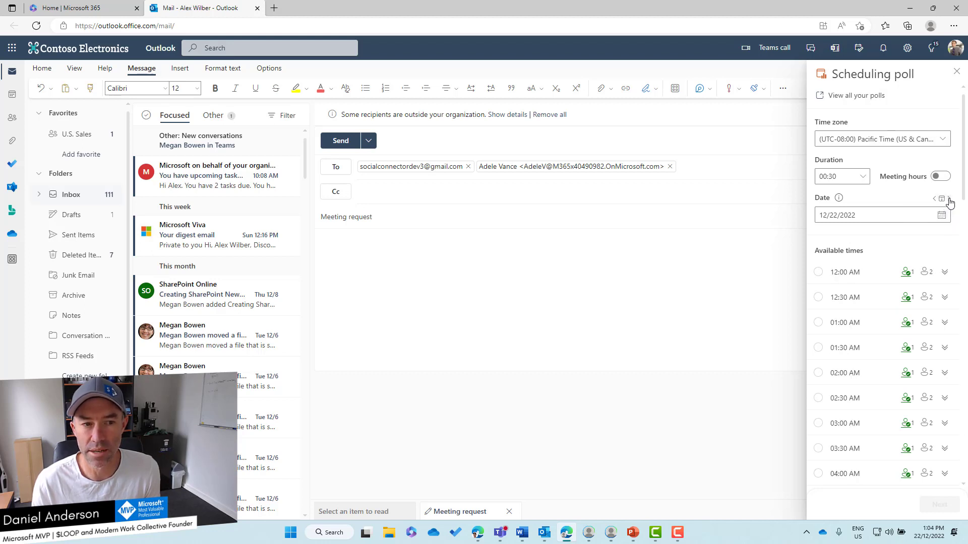
left_click(943, 198)
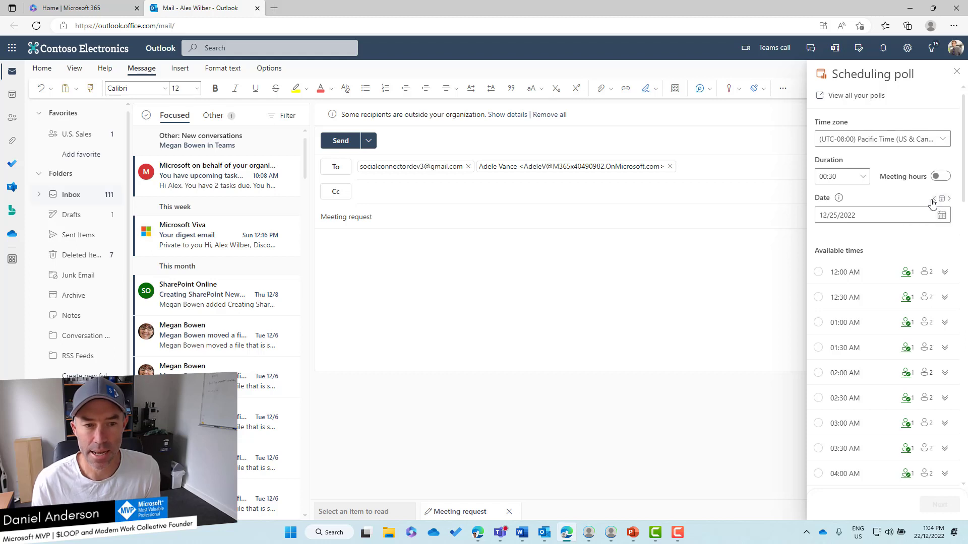
left_click(933, 199)
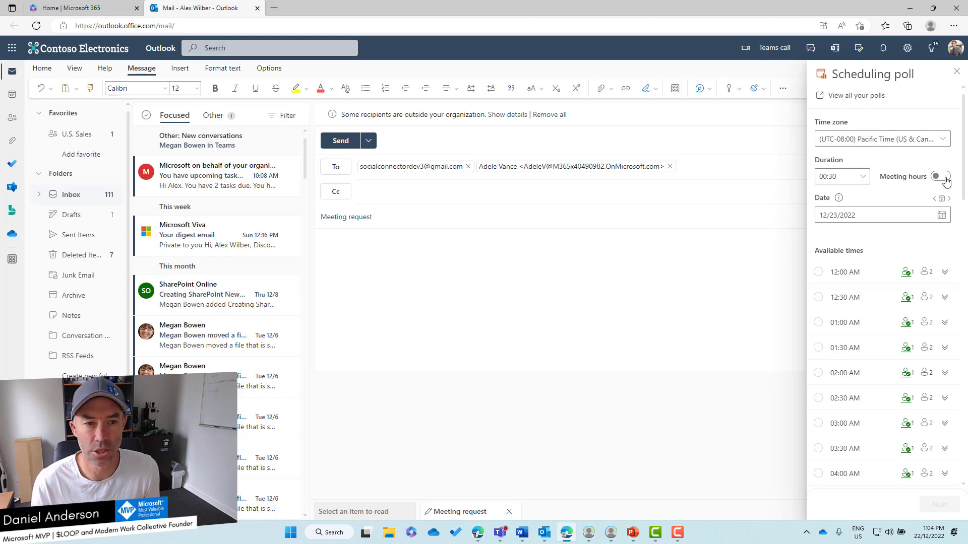
left_click(946, 176)
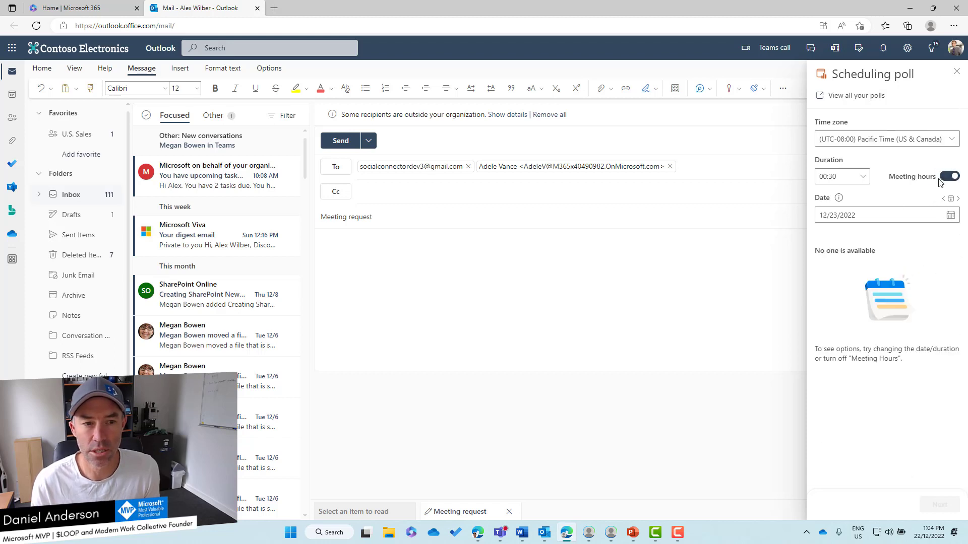
left_click(945, 176)
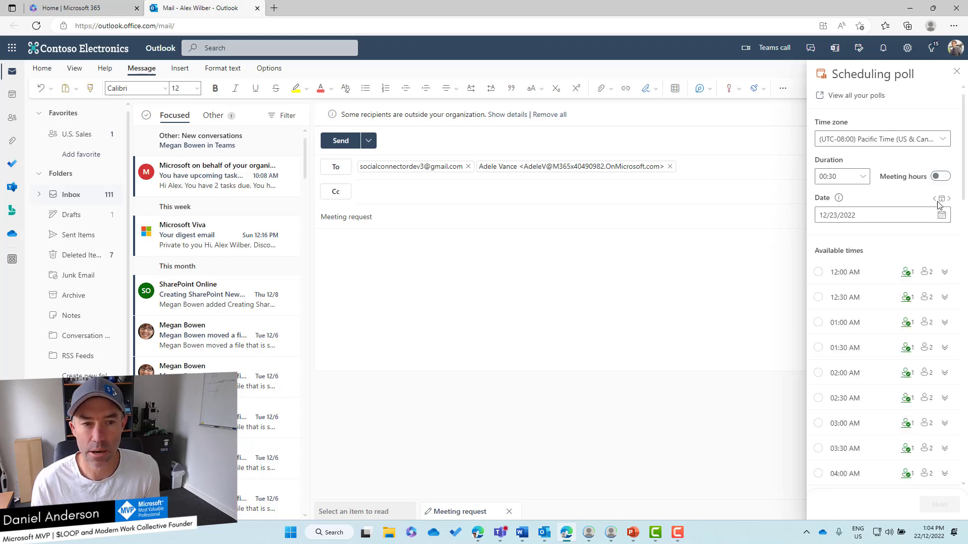
Step: Set the poll date to December 22, 2022 using the date picker
left_click(933, 198)
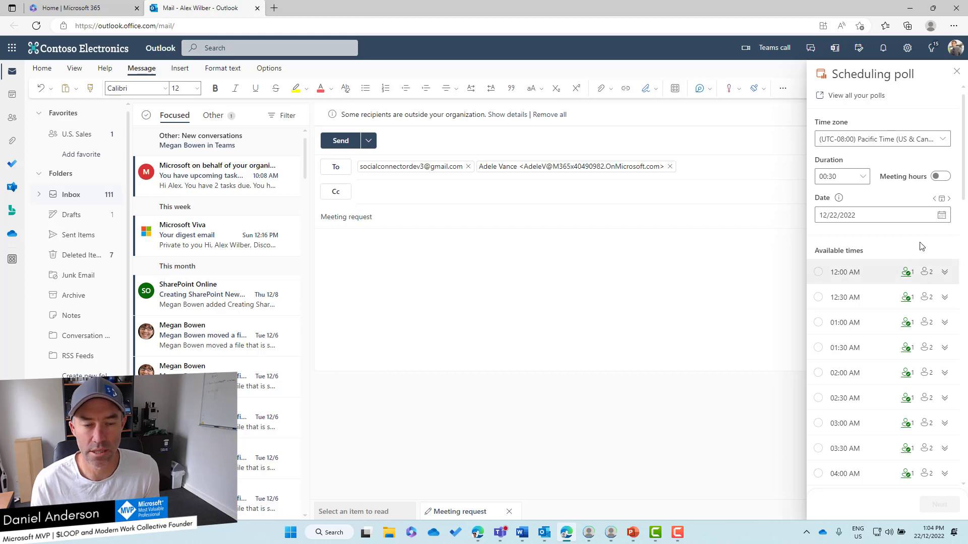
left_click(940, 214)
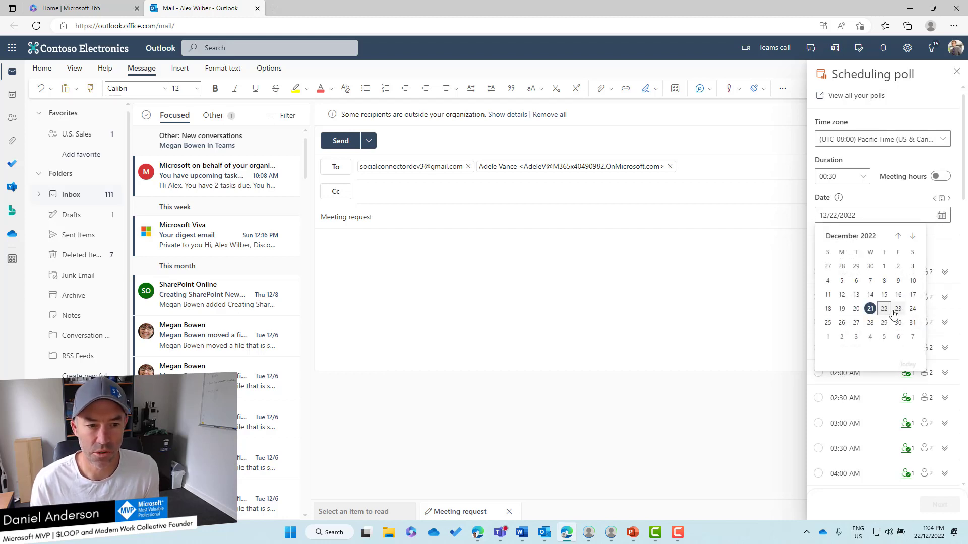
left_click(883, 308)
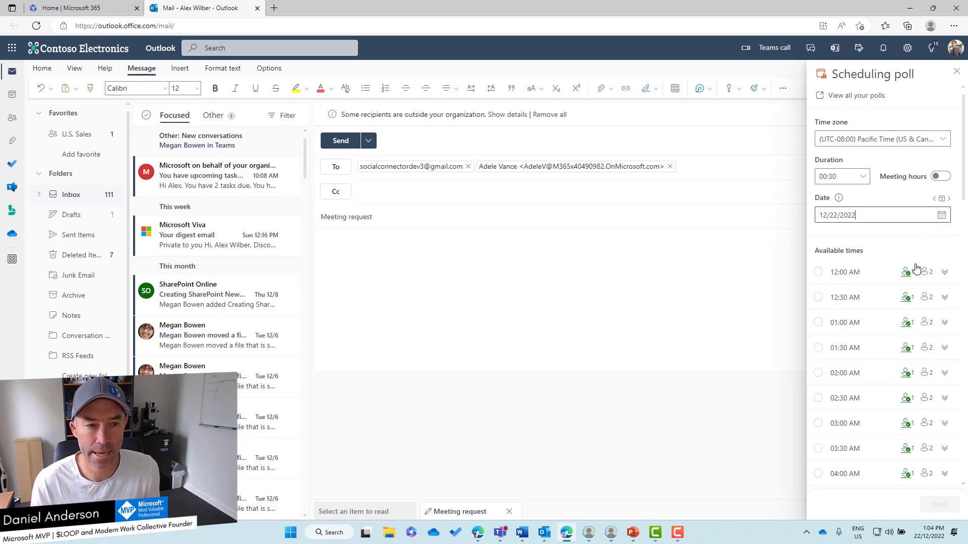
Step: Tick three candidate times on Dec 22, then move to Dec 23 for two more
scroll("down", 3)
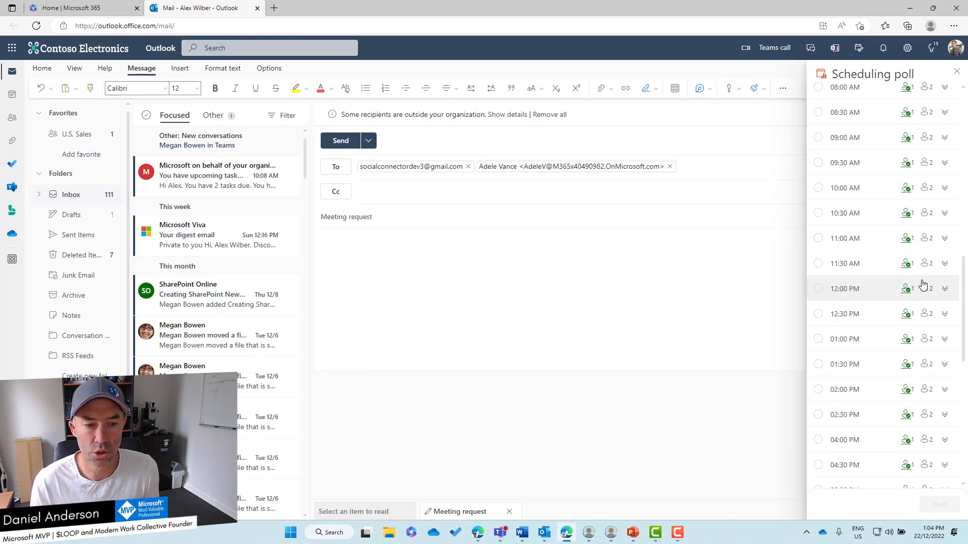
scroll("down", 3)
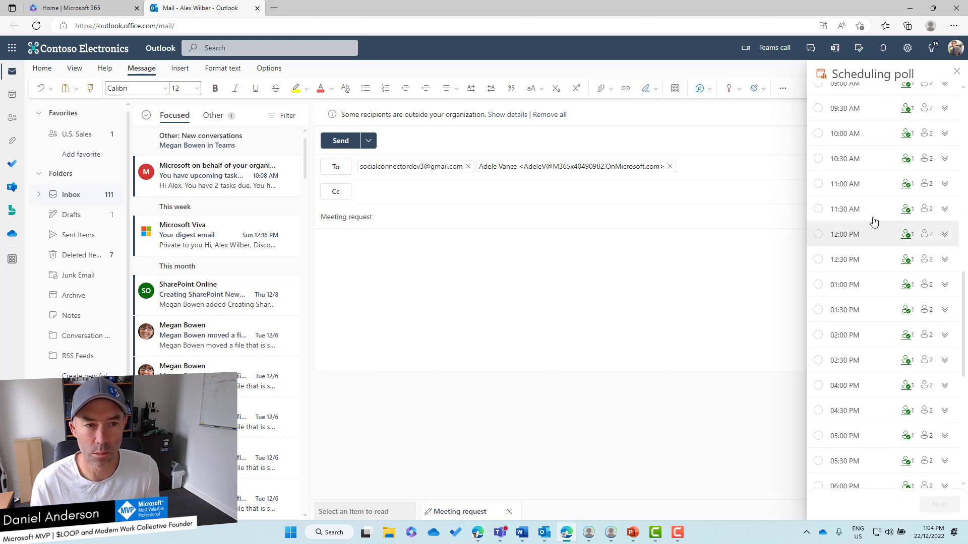
left_click(817, 209)
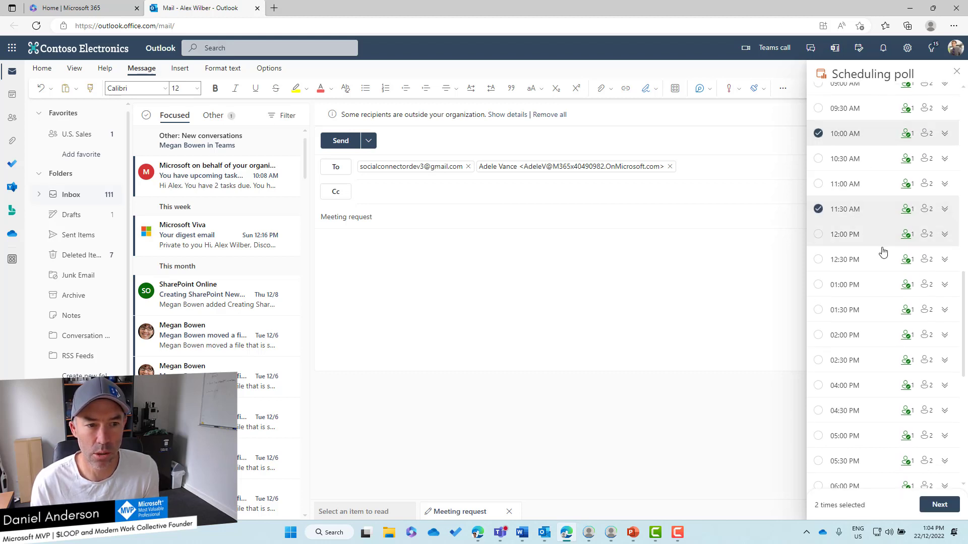
left_click(818, 335)
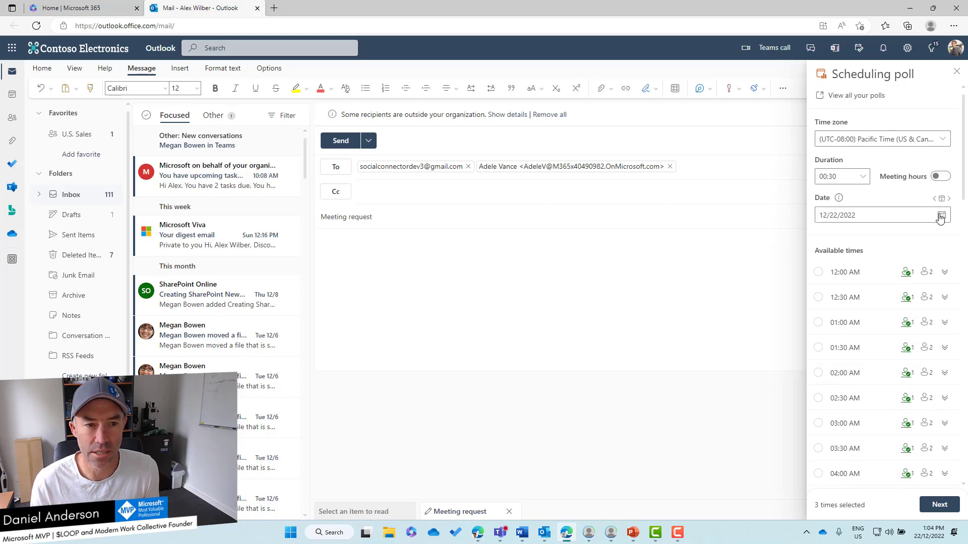
left_click(948, 198)
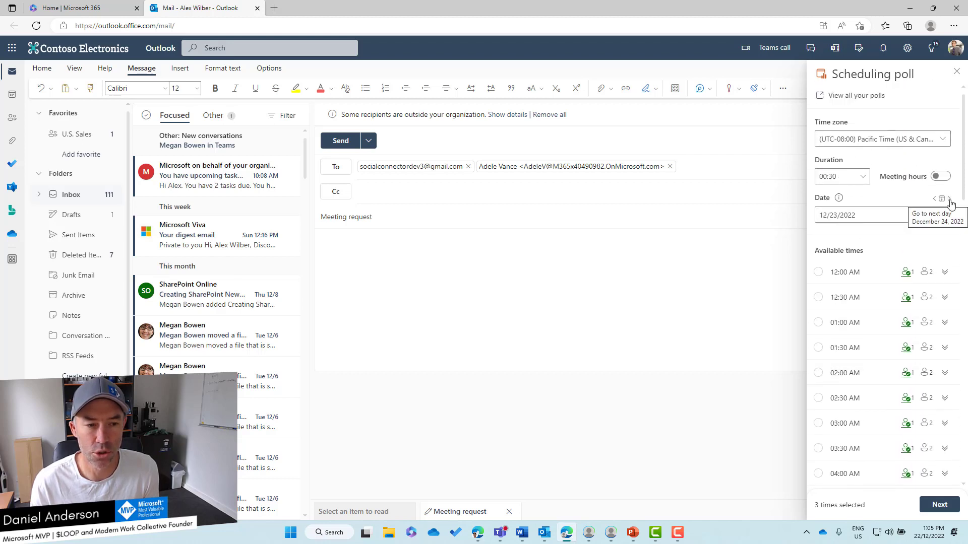
scroll("down", 3)
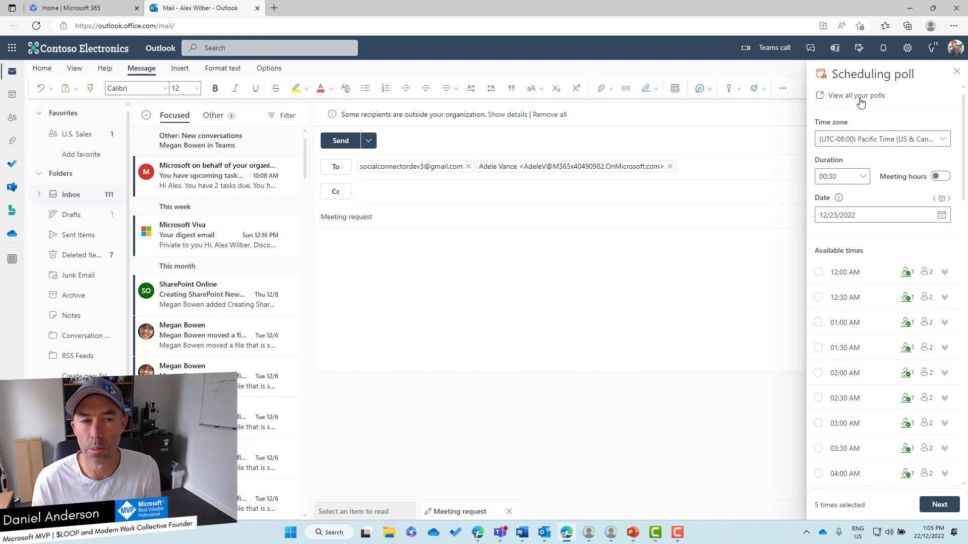
Step: View all polls in the FindTime dashboard and review the Default Poll Settings dialog
left_click(855, 95)
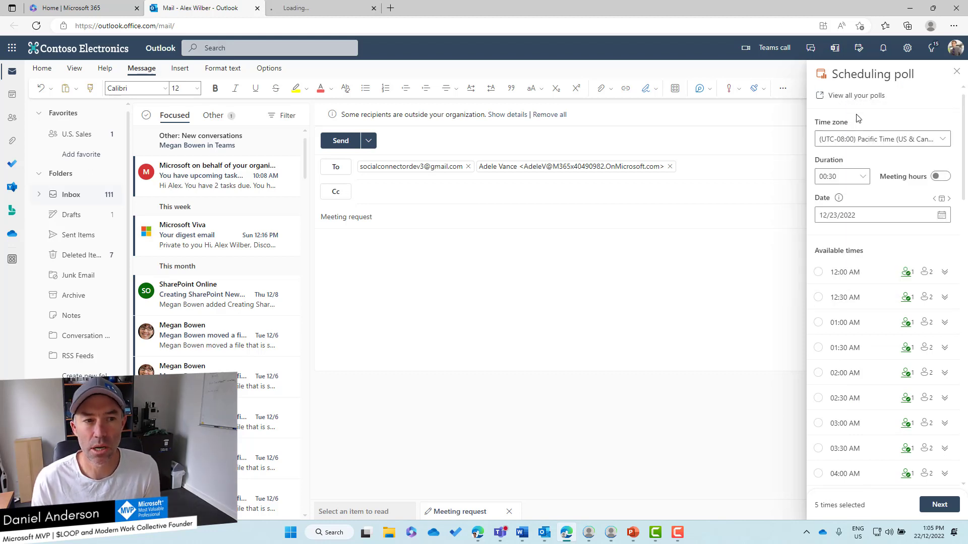
left_click(855, 94)
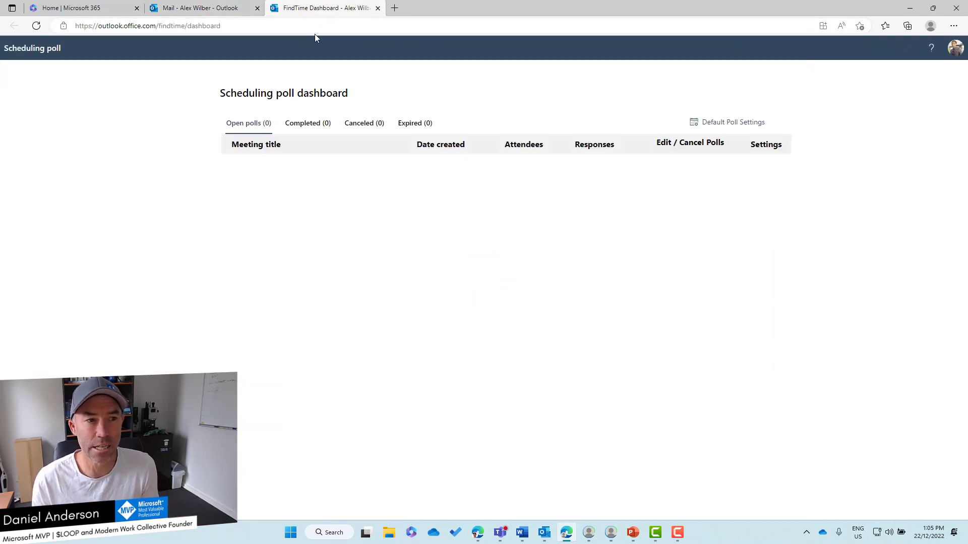
mouse_move(583, 112)
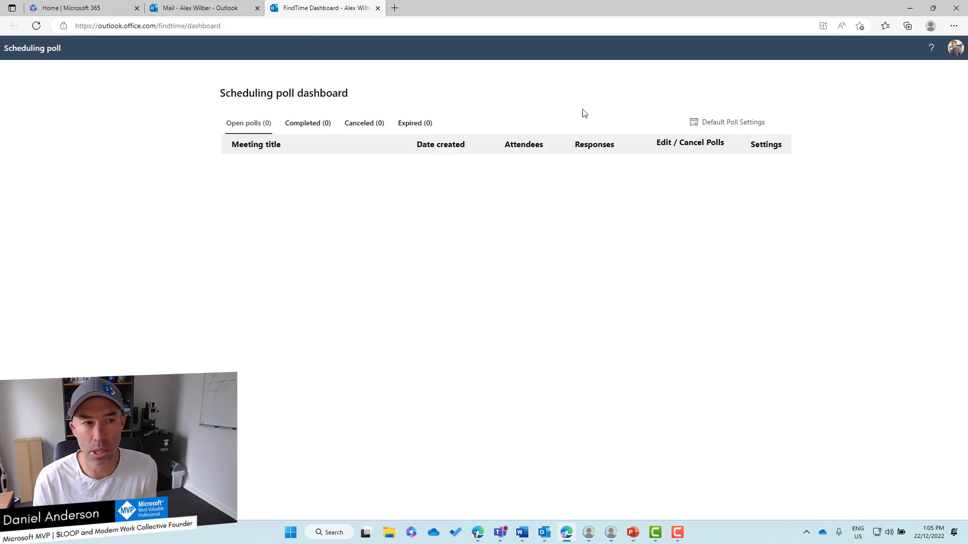
left_click(734, 122)
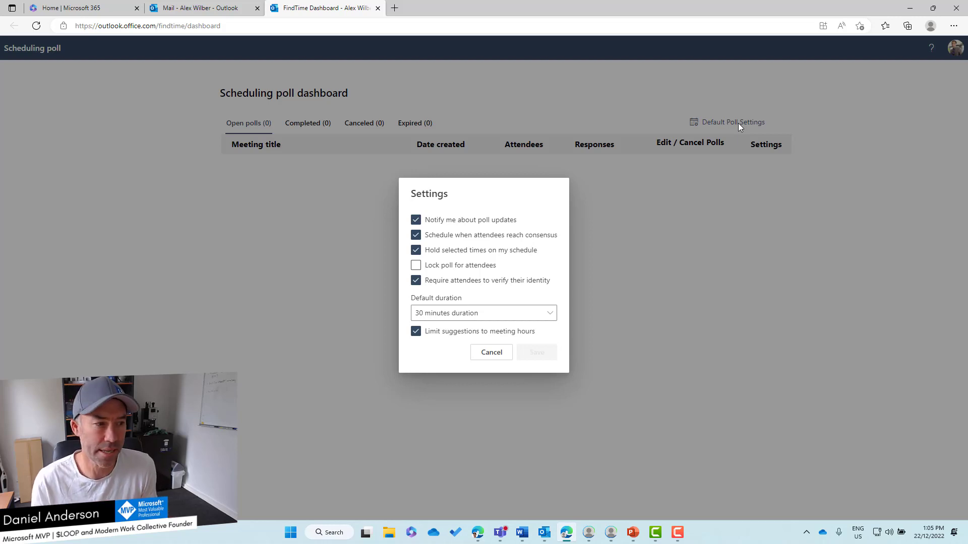
left_click(491, 352)
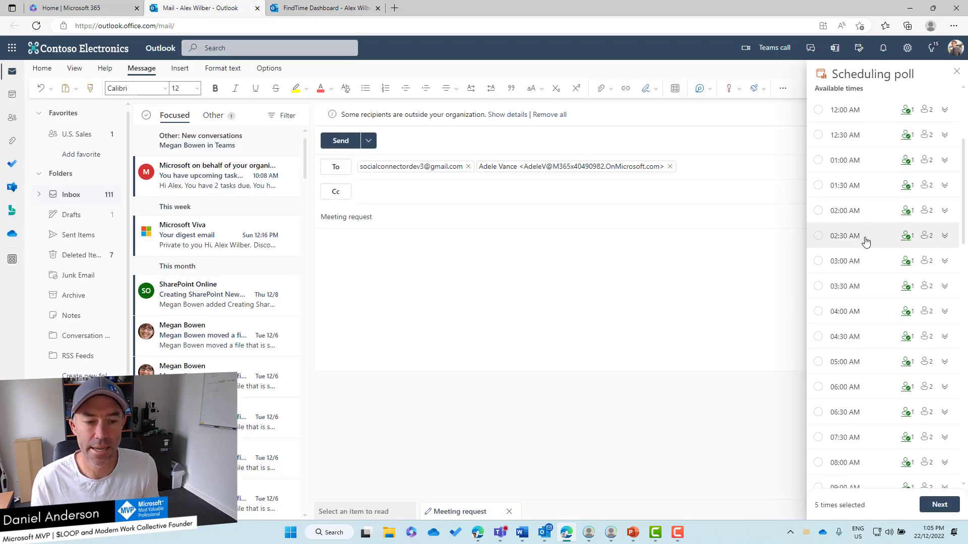
Step: Review the five selected times and create the poll into the email body
left_click(940, 504)
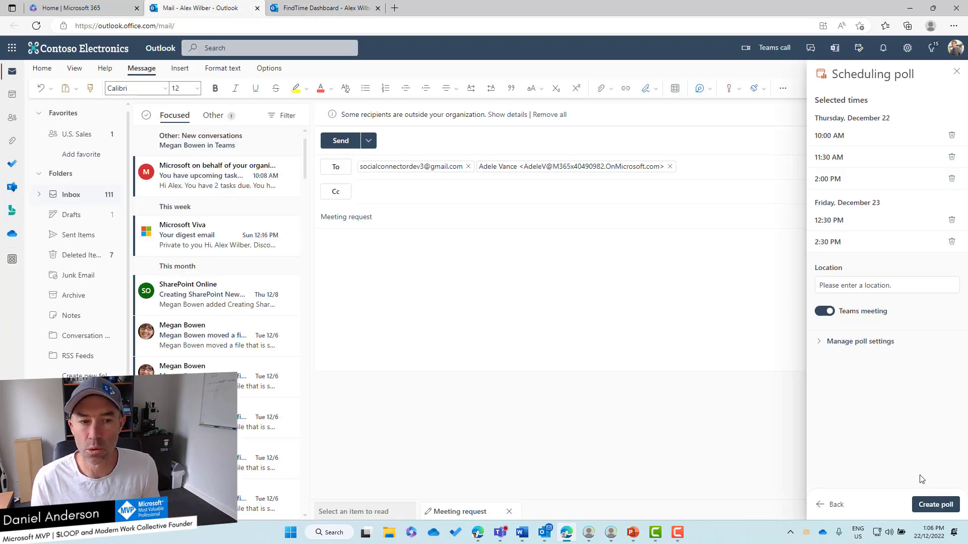
mouse_move(835, 295)
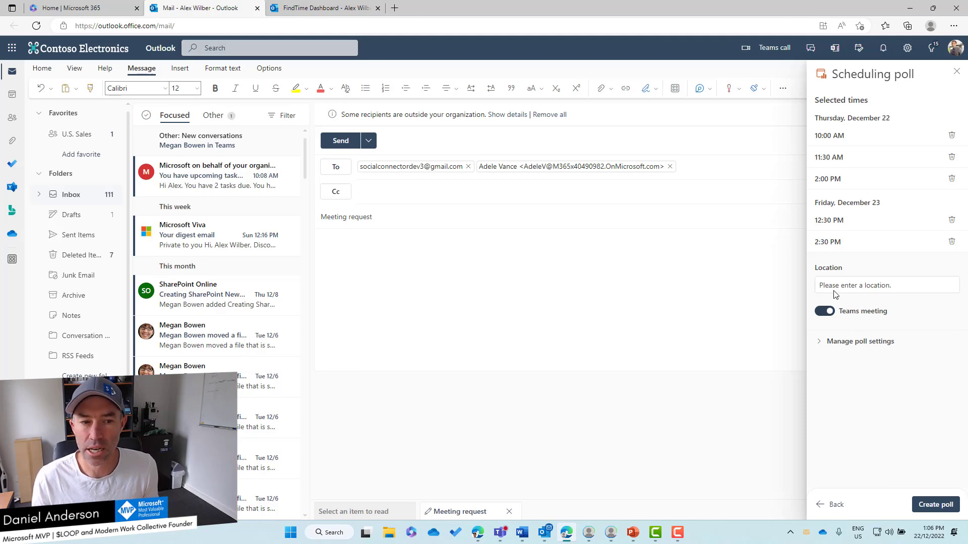
mouse_move(820, 345)
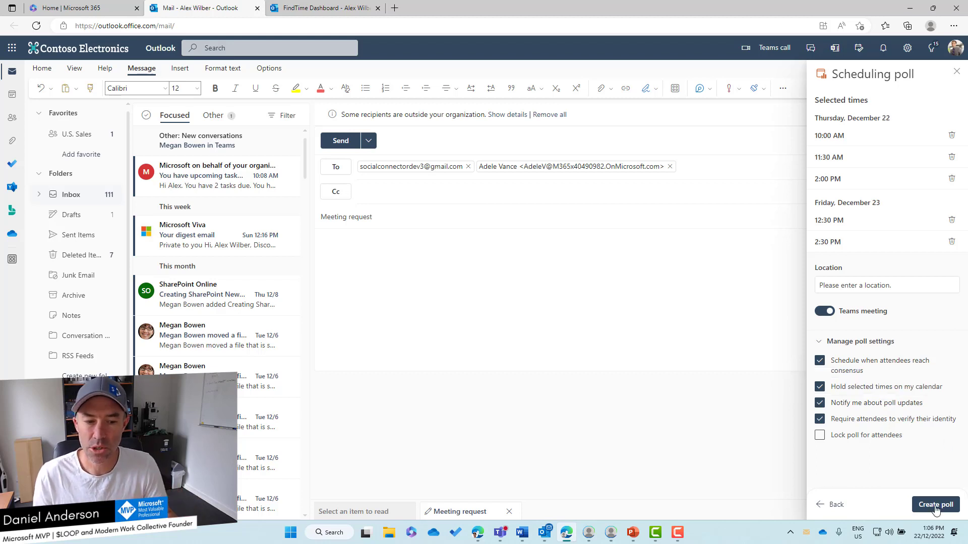
left_click(935, 504)
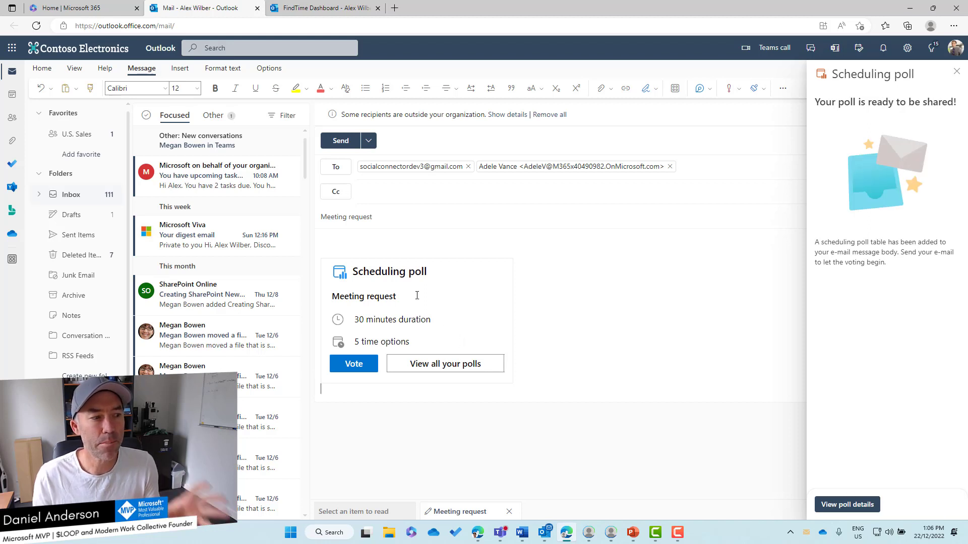
mouse_move(788, 482)
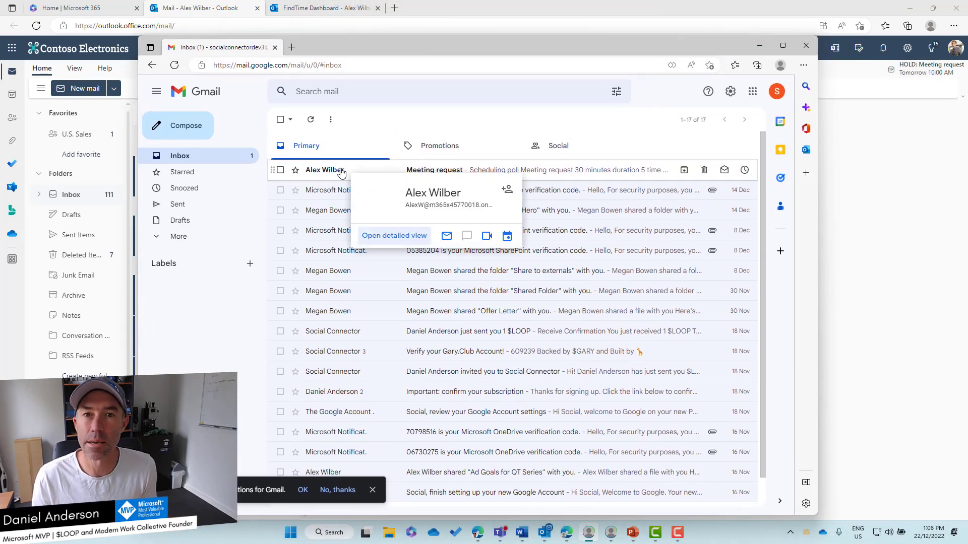
Step: Open the Meeting request email in Gmail and start voting on its scheduling poll
left_click(454, 169)
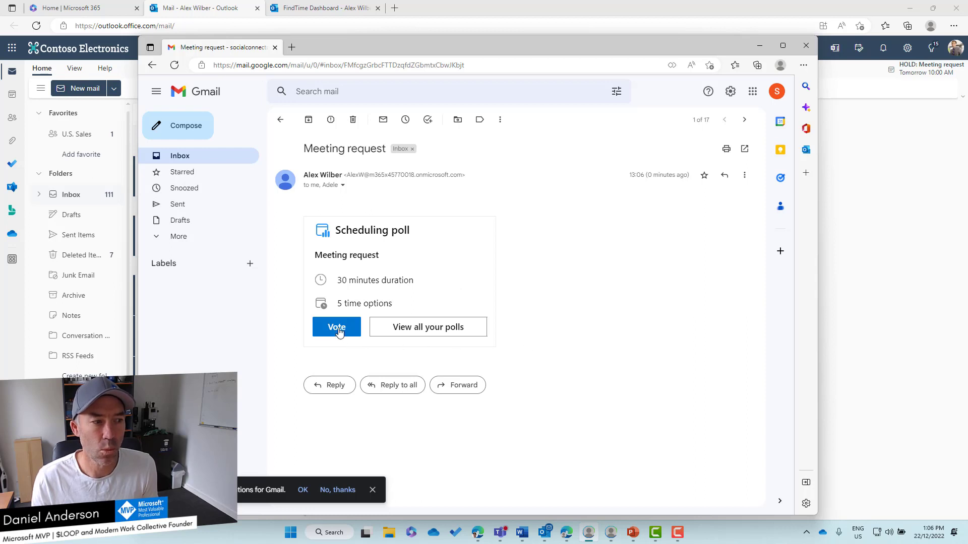
left_click(337, 327)
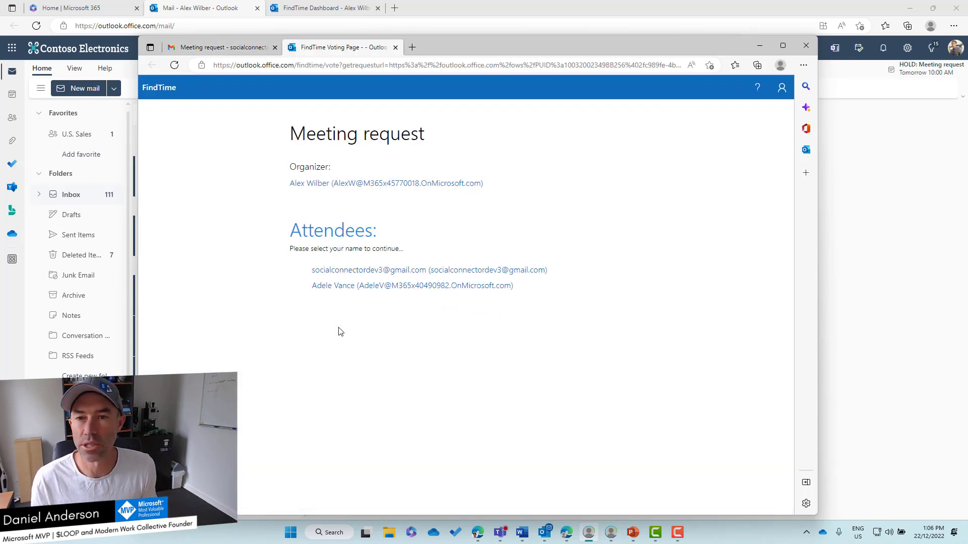
mouse_move(397, 290)
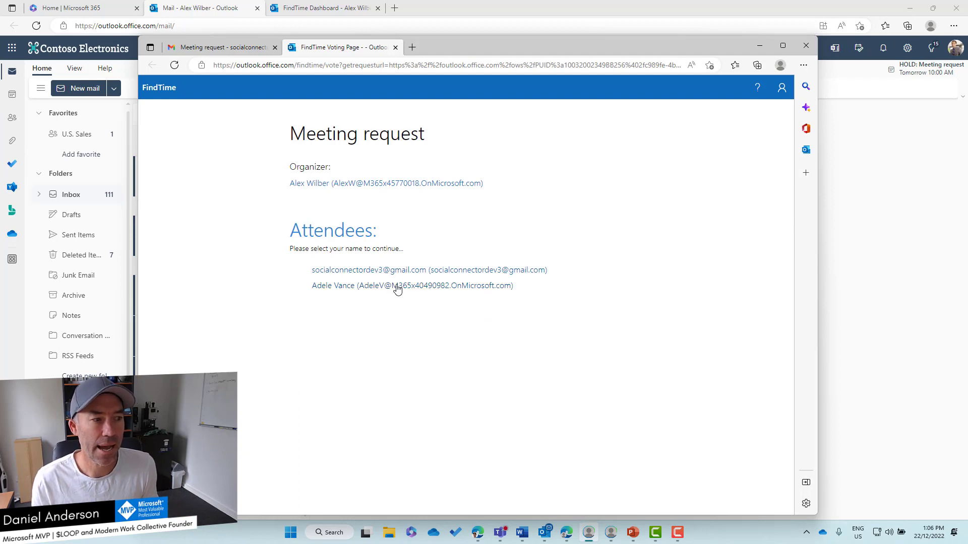
Step: Identify as the Gmail attendee and have a verification code emailed
left_click(364, 270)
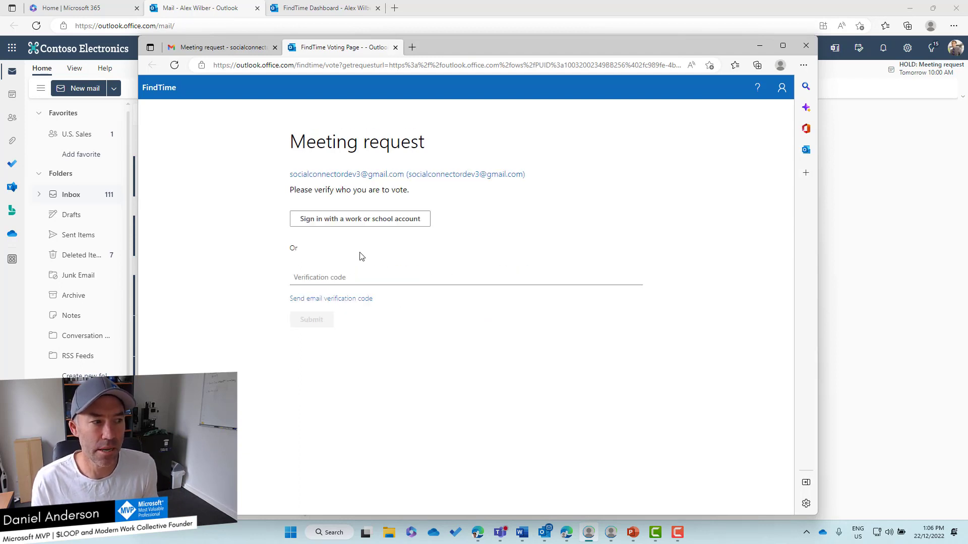
left_click(384, 277)
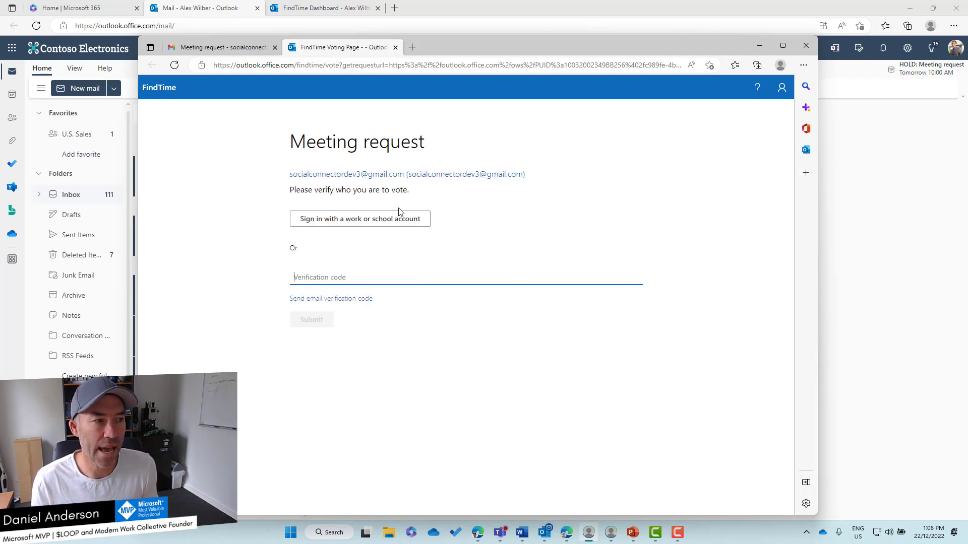
mouse_move(336, 300)
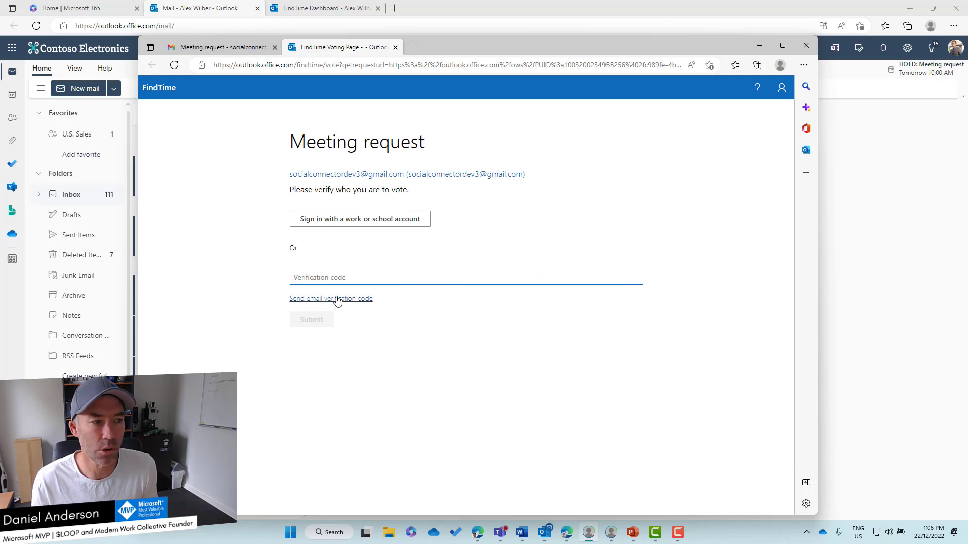
left_click(331, 298)
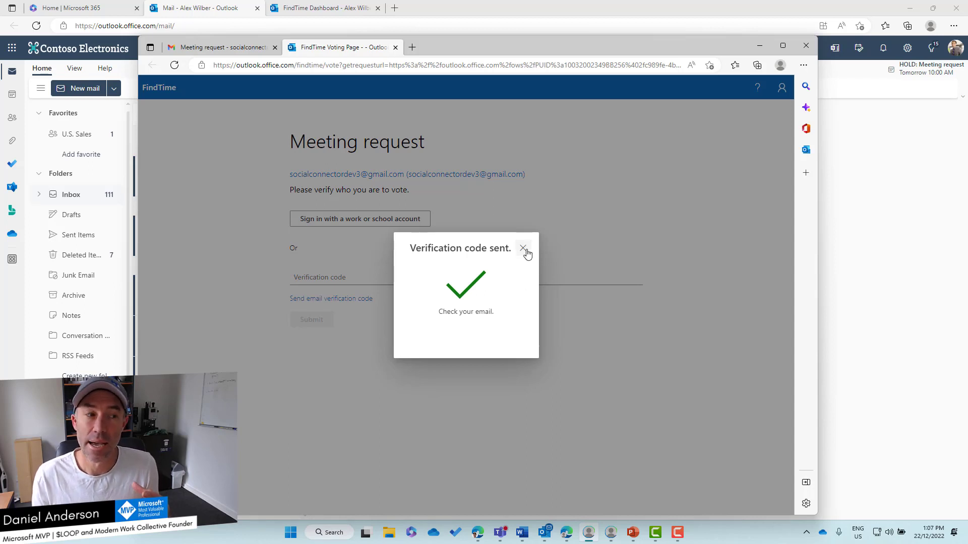
left_click(522, 248)
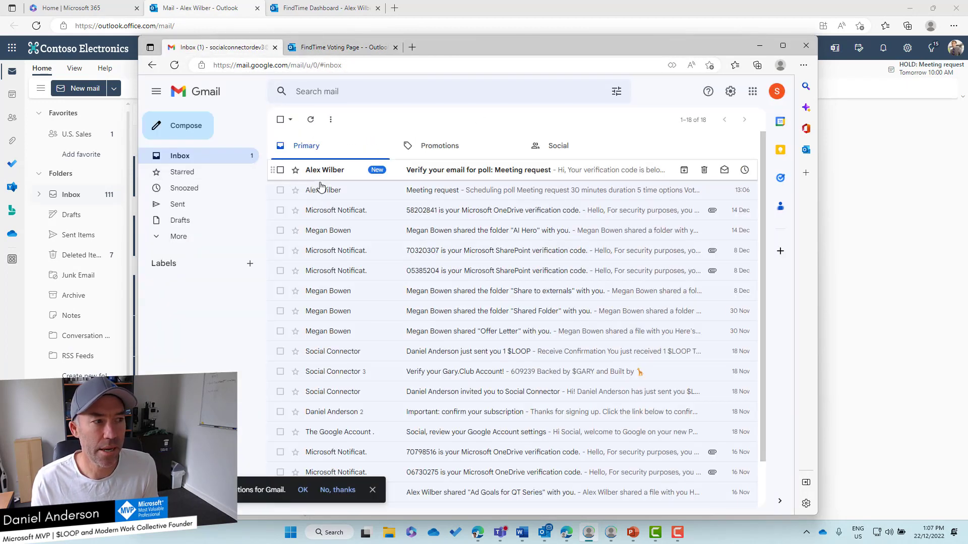
left_click(478, 170)
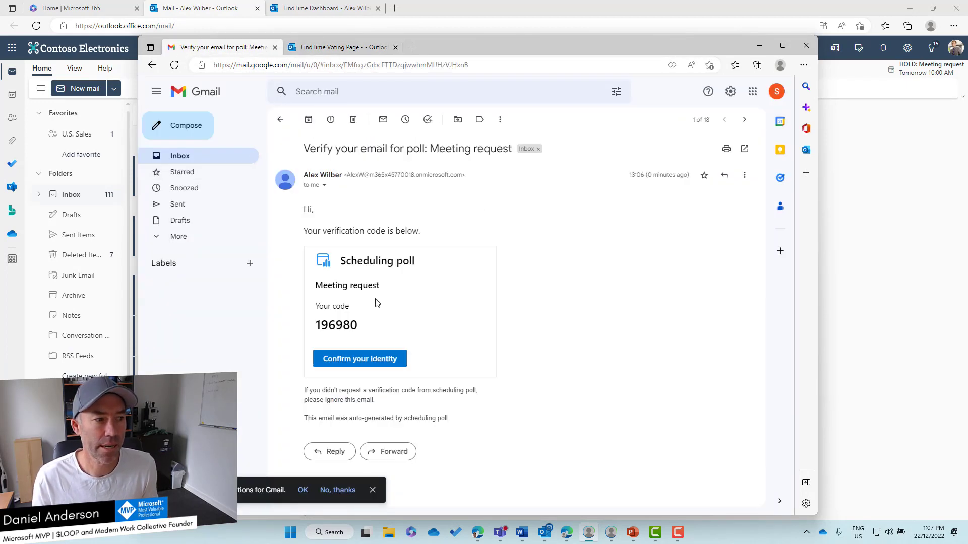
double_click(336, 325)
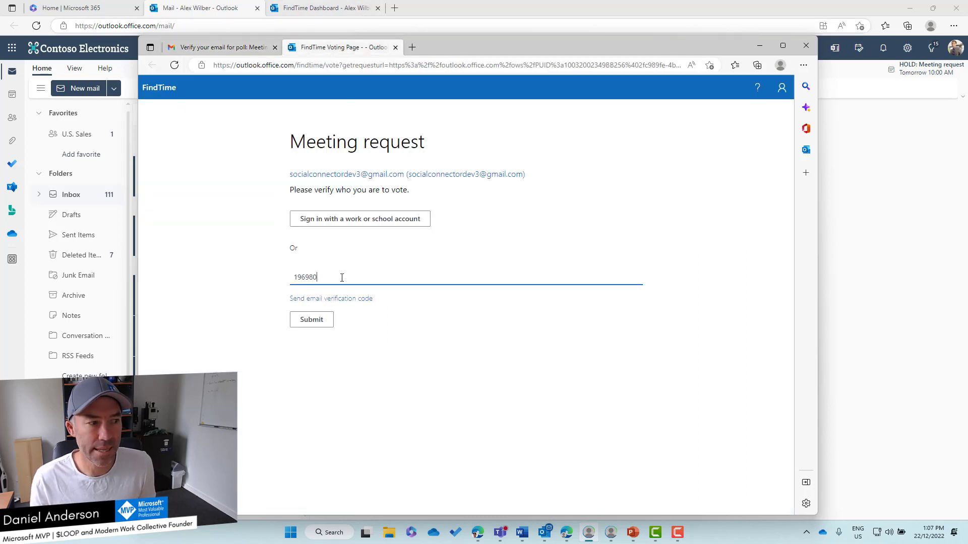
left_click(311, 319)
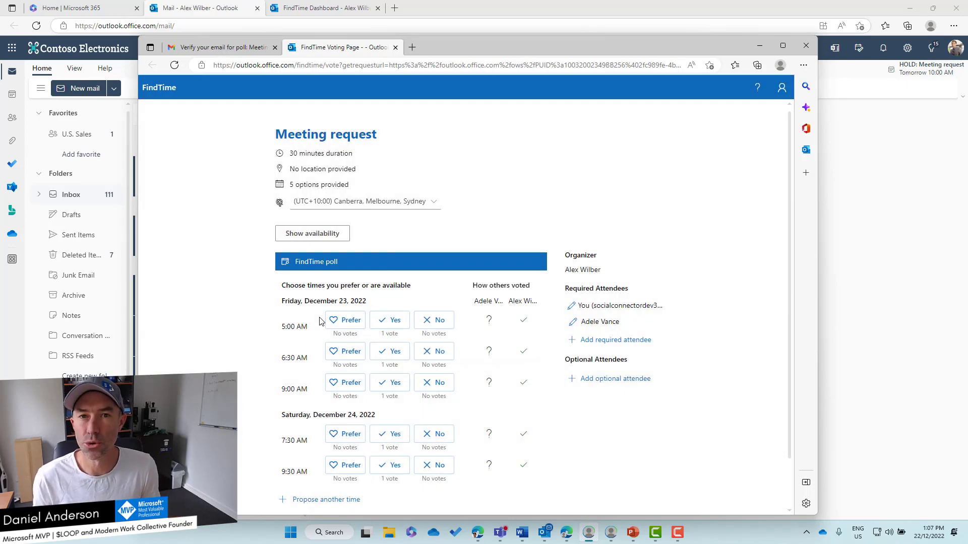
Step: Vote Yes for Saturday 7:30 AM alongside the other choices and submit the votes
scroll("down", 3)
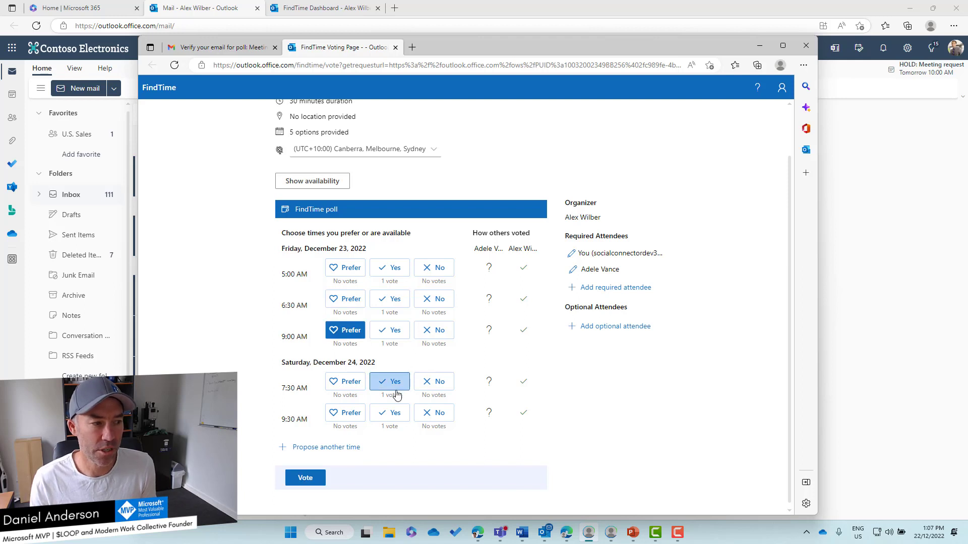
left_click(434, 413)
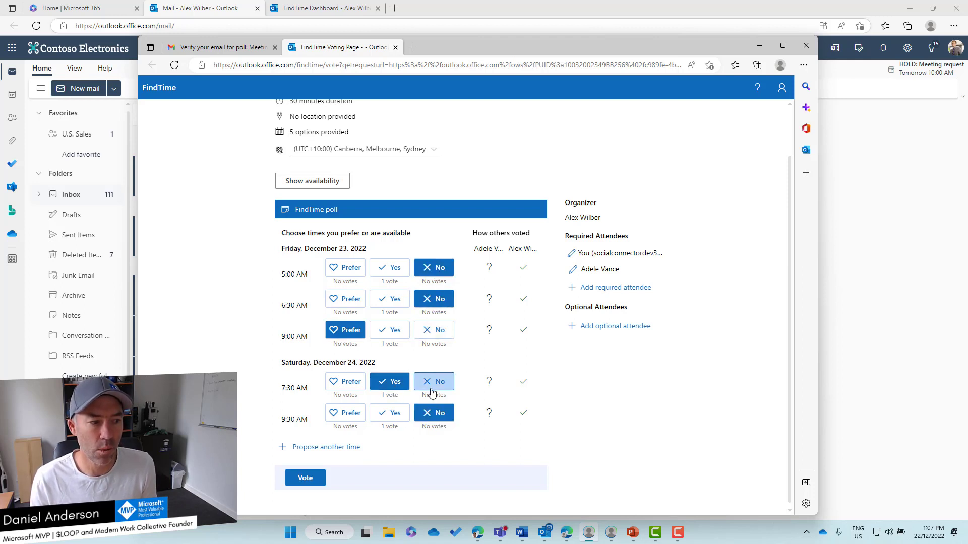
left_click(305, 478)
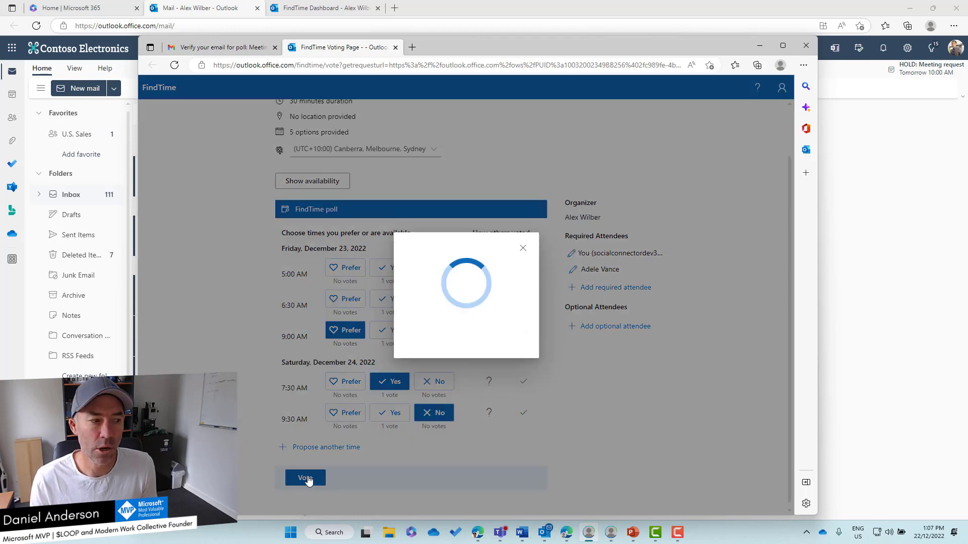
left_click(304, 478)
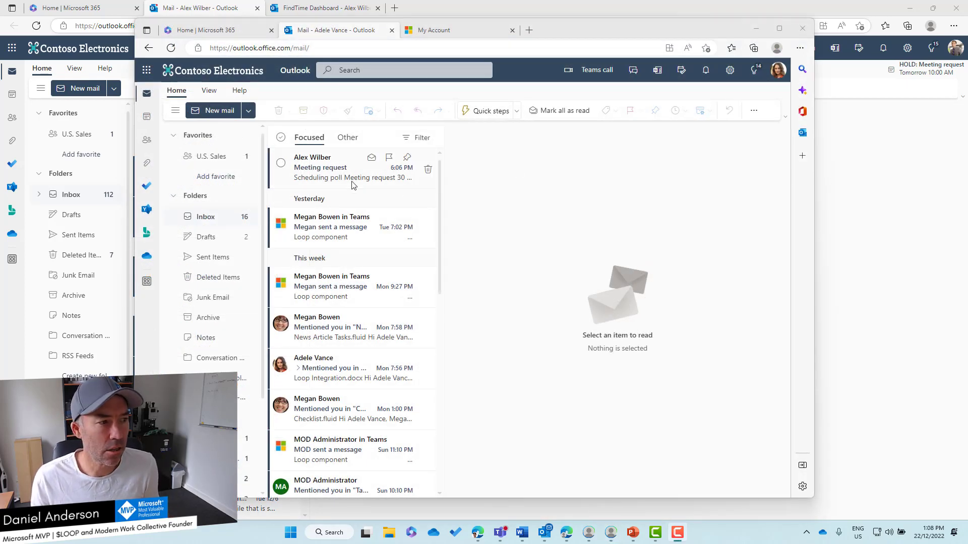
Step: Open the Meeting request email in Adele Vance's mailbox and start voting on the poll
left_click(341, 167)
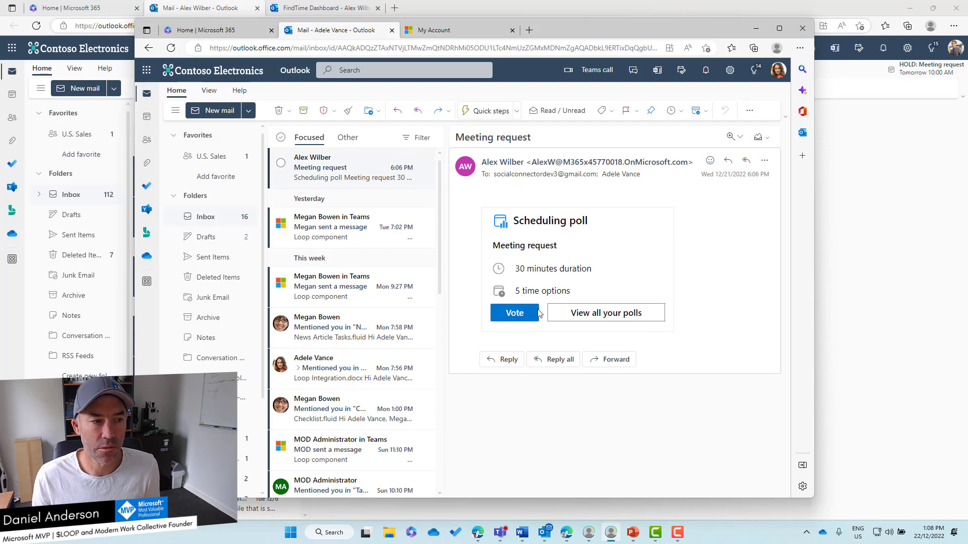
left_click(514, 313)
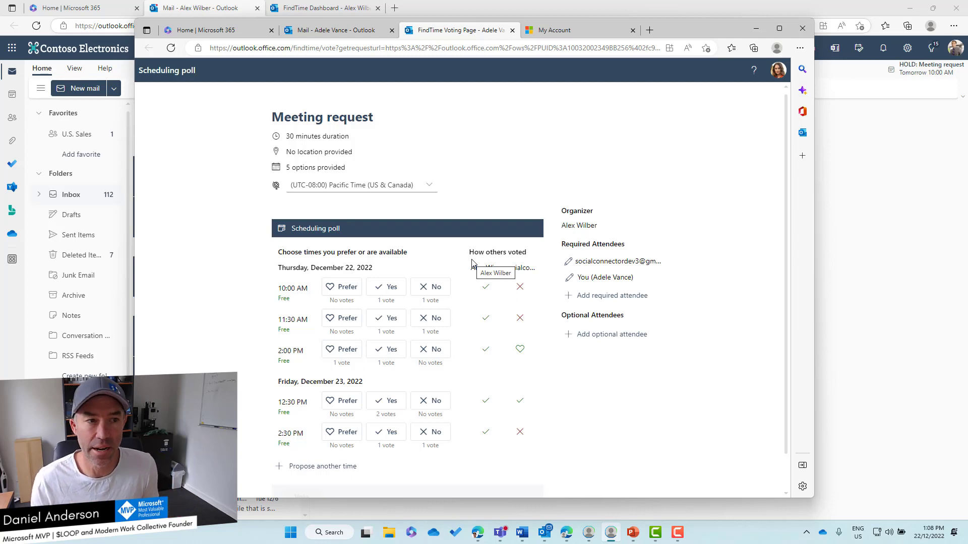
Step: Vote Yes for 10:00 AM and 2:00 PM, No for the rest, and submit as Adele Vance
left_click(431, 286)
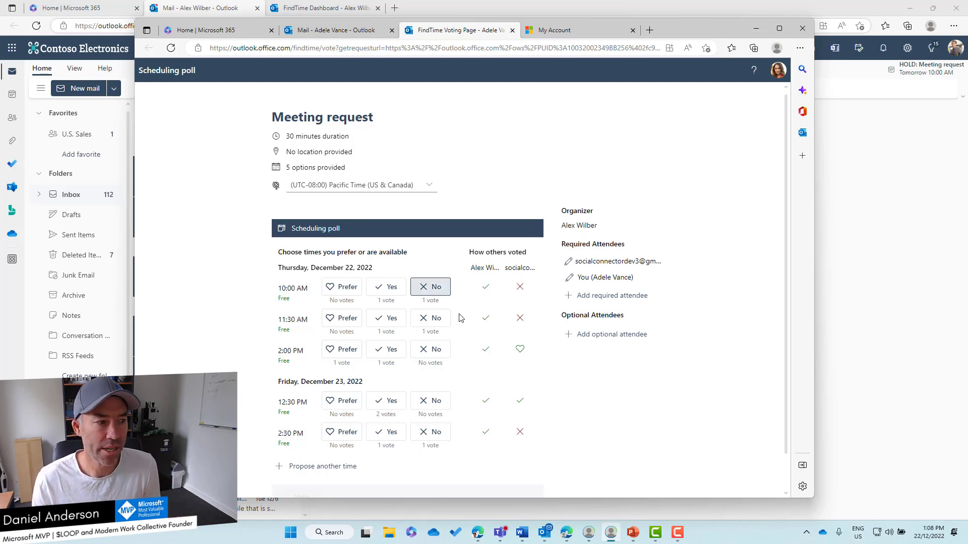
left_click(429, 286)
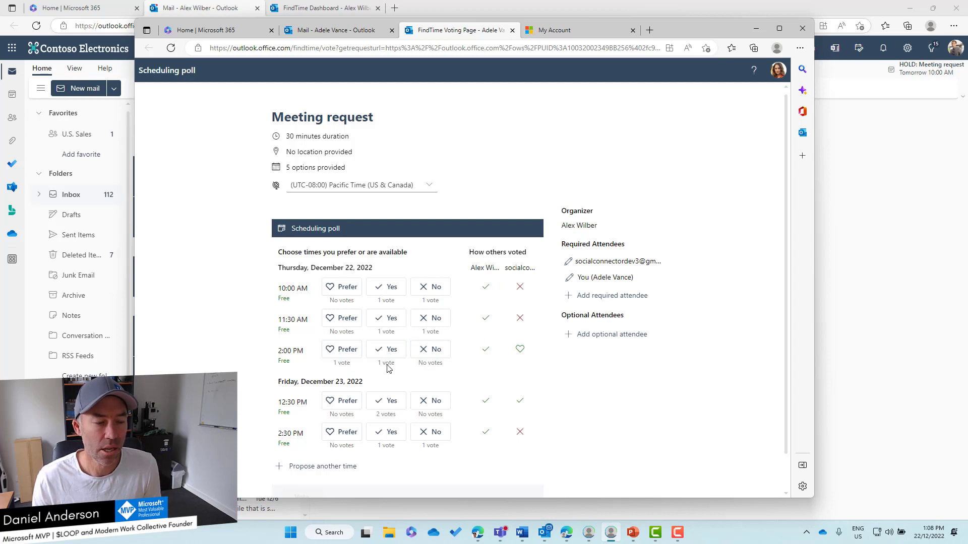
scroll("down", 3)
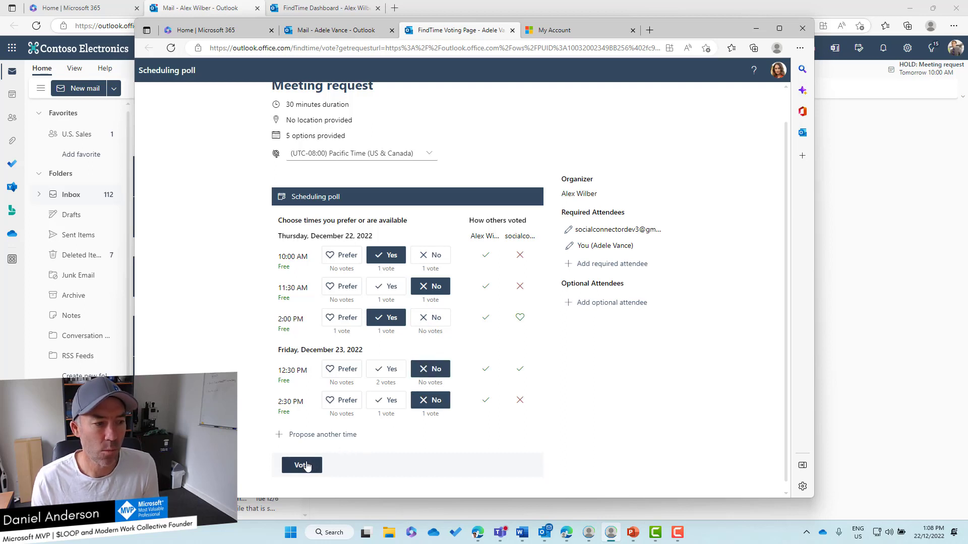
left_click(303, 466)
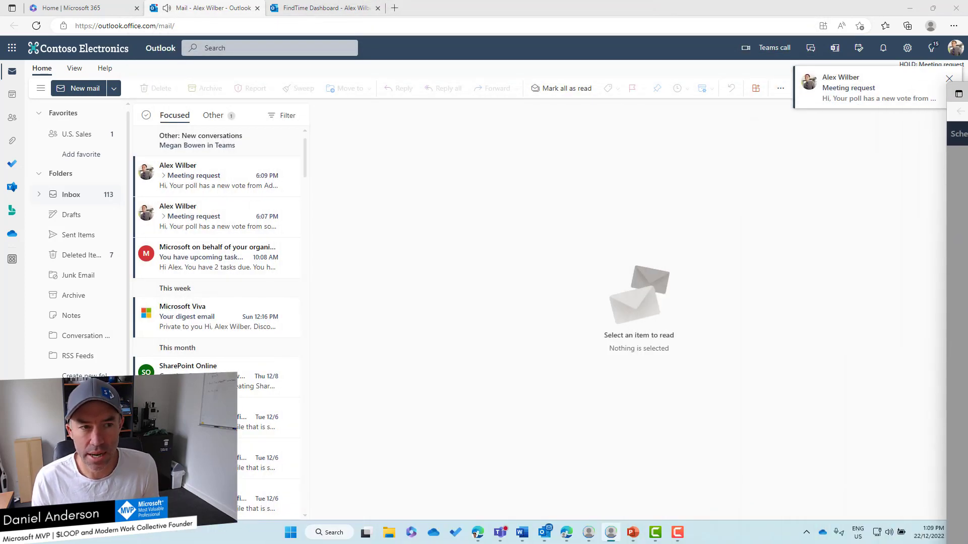
mouse_move(206, 228)
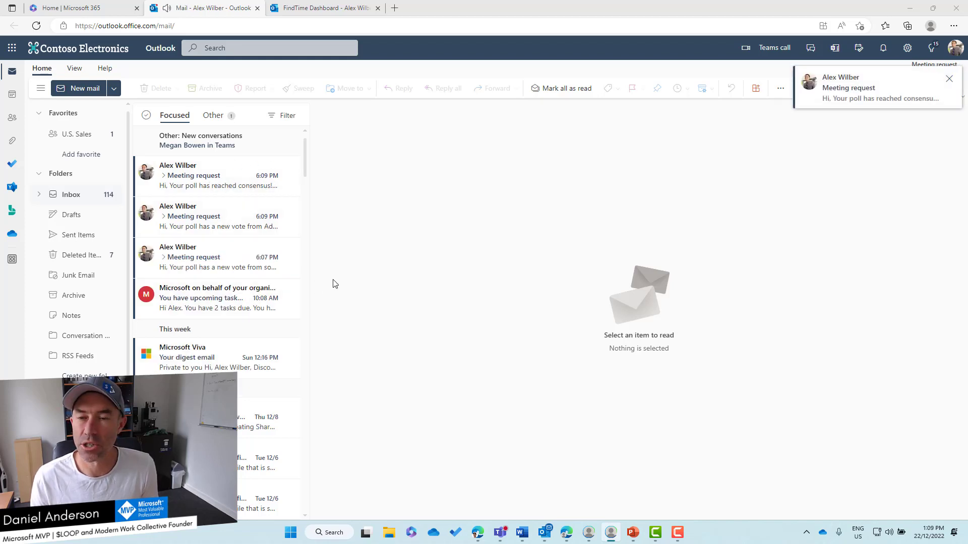
Step: Read the new-vote notification showing 3 of 3 votes and the poll-consensus email
left_click(216, 257)
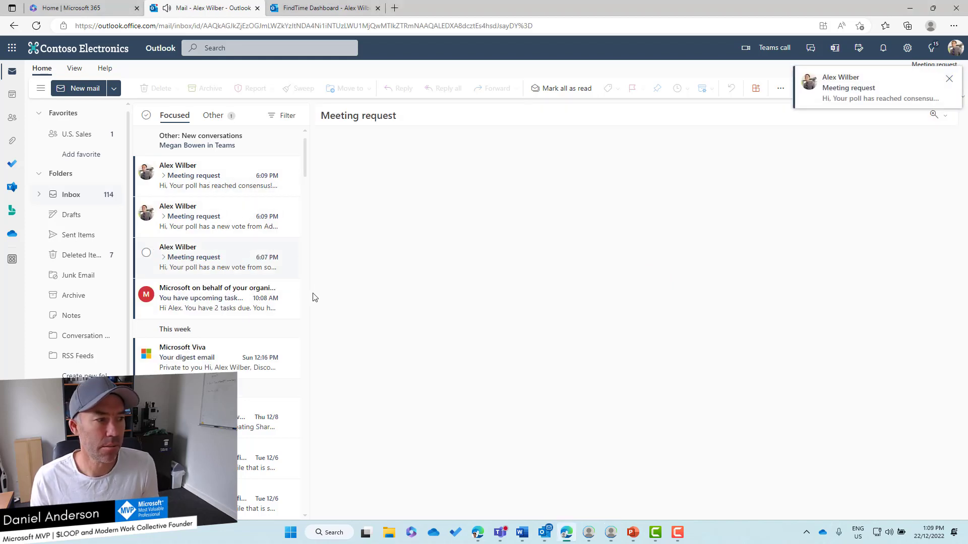
left_click(205, 257)
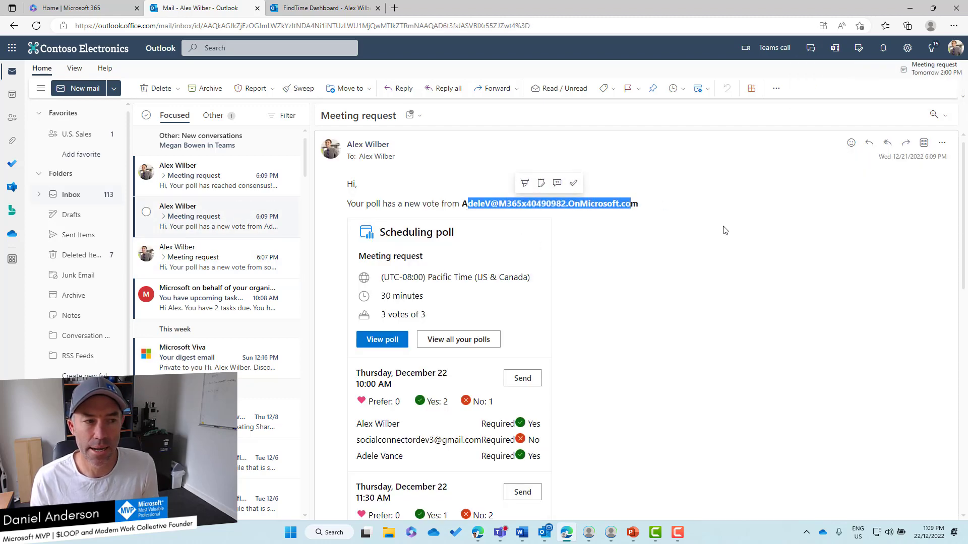
mouse_move(684, 233)
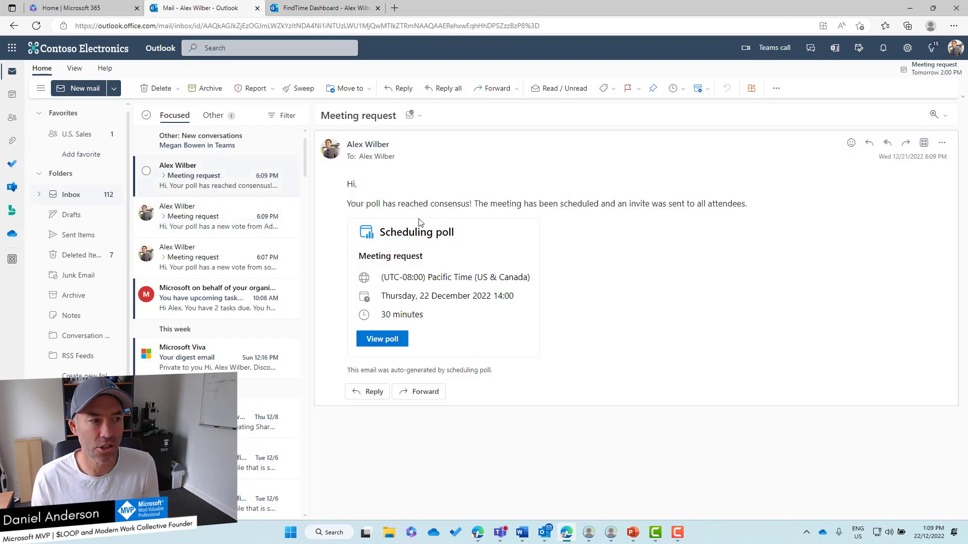
mouse_move(483, 214)
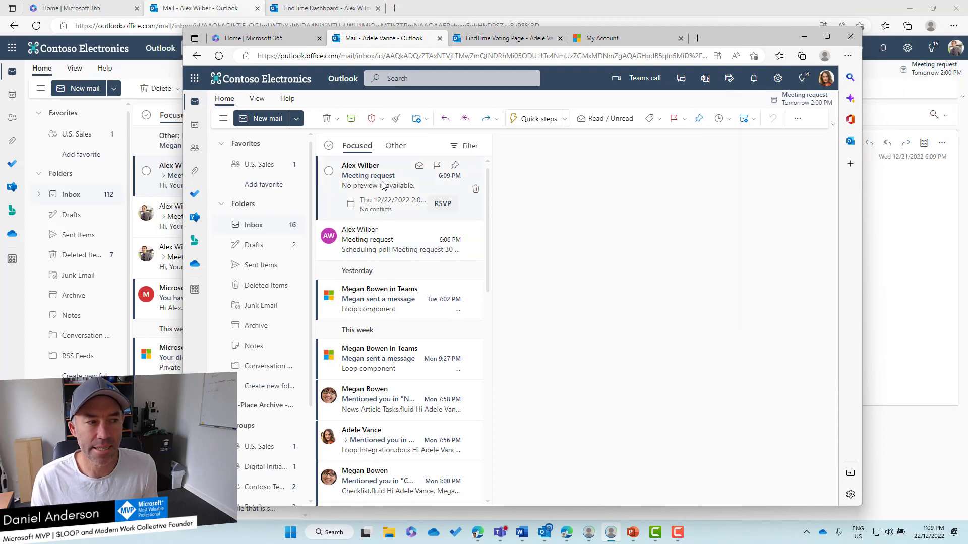
left_click(368, 175)
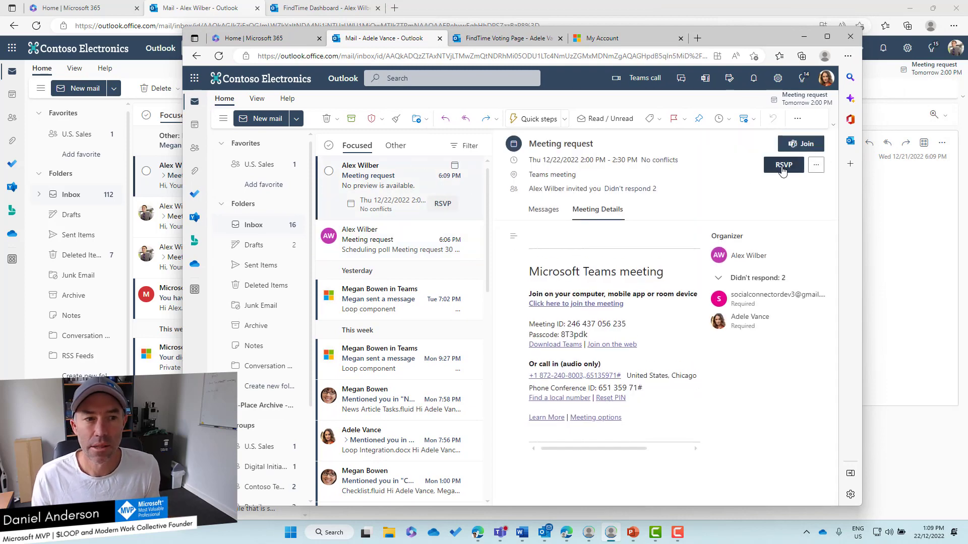
left_click(783, 166)
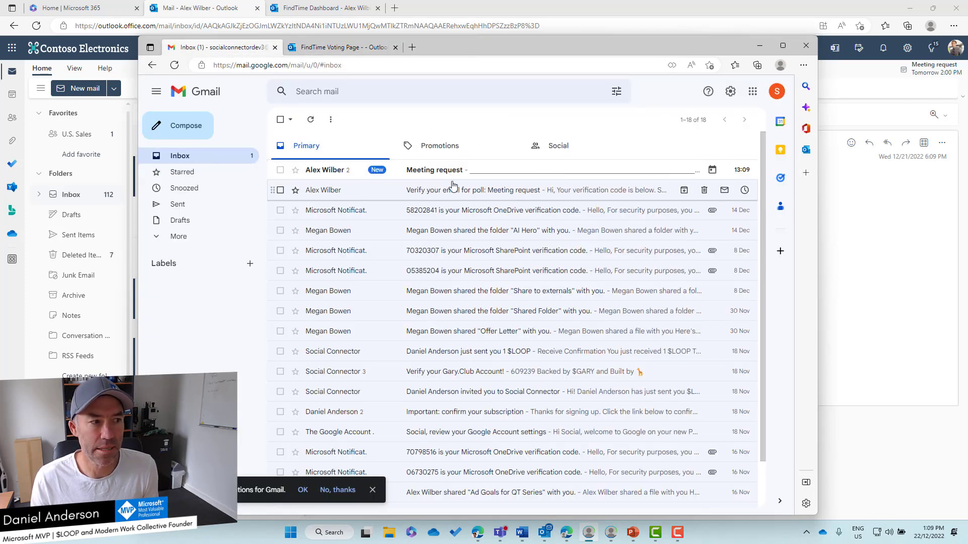
Step: Read the Gmail Meeting request invite with Teams join details, declining desktop notifications
left_click(453, 169)
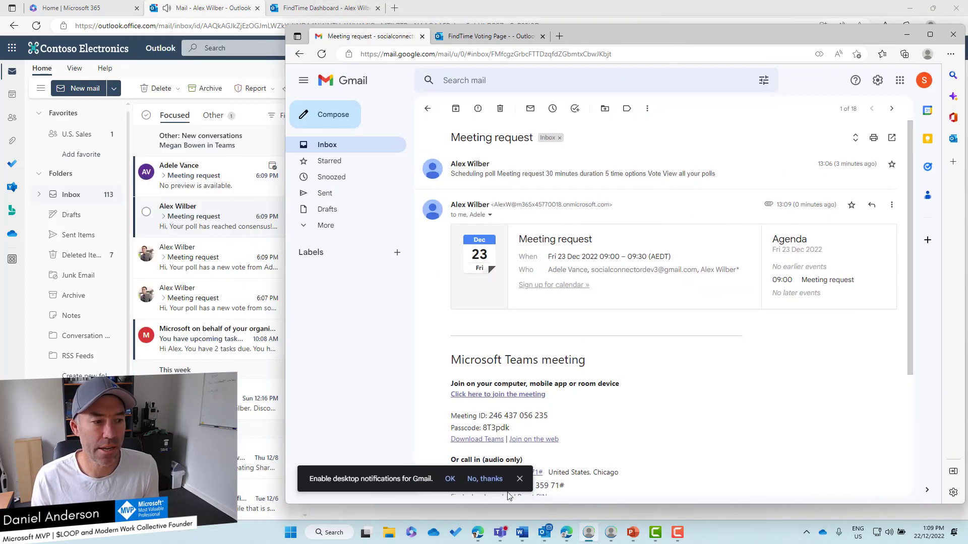
left_click(519, 479)
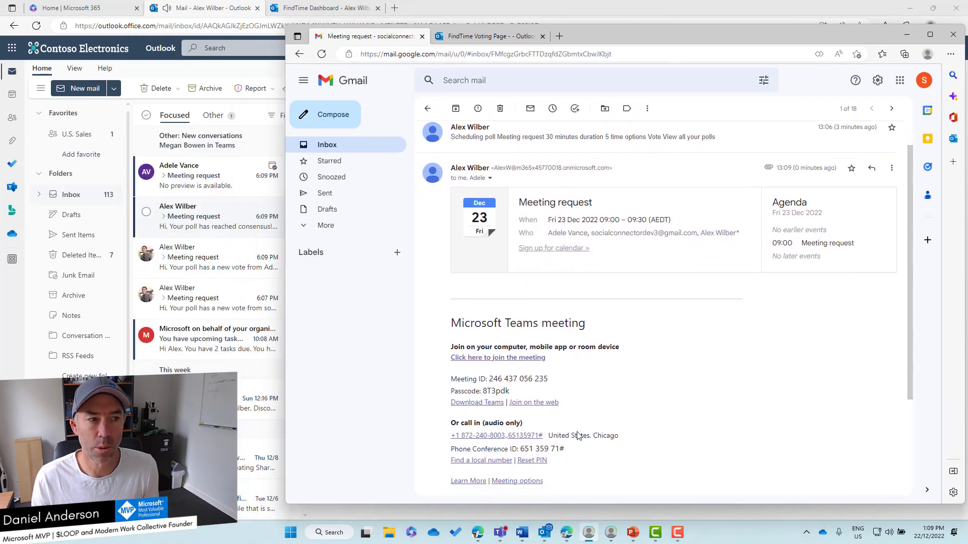
scroll("down", 3)
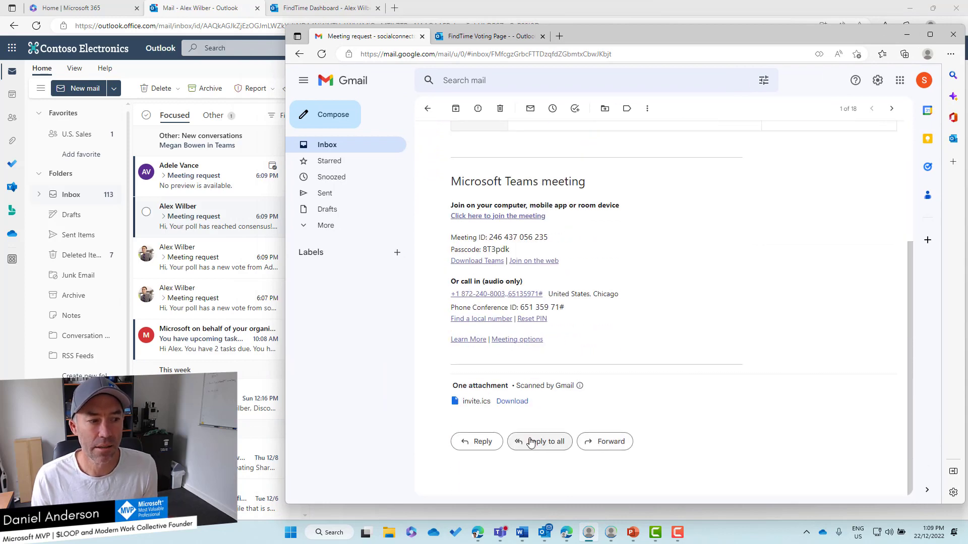